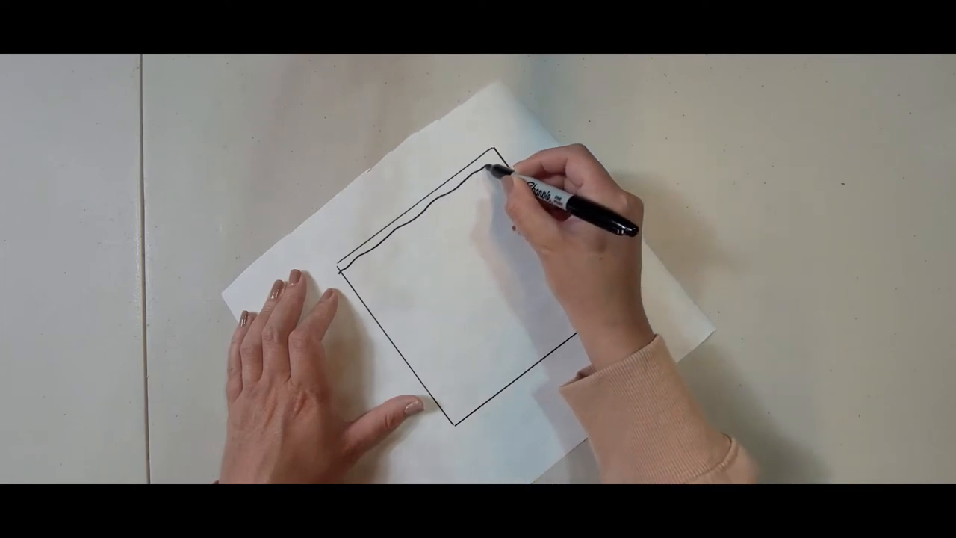
- Continue the wavy inner border past the top-right corner and down the square's right side
left_click_drag(492, 165, 545, 224)
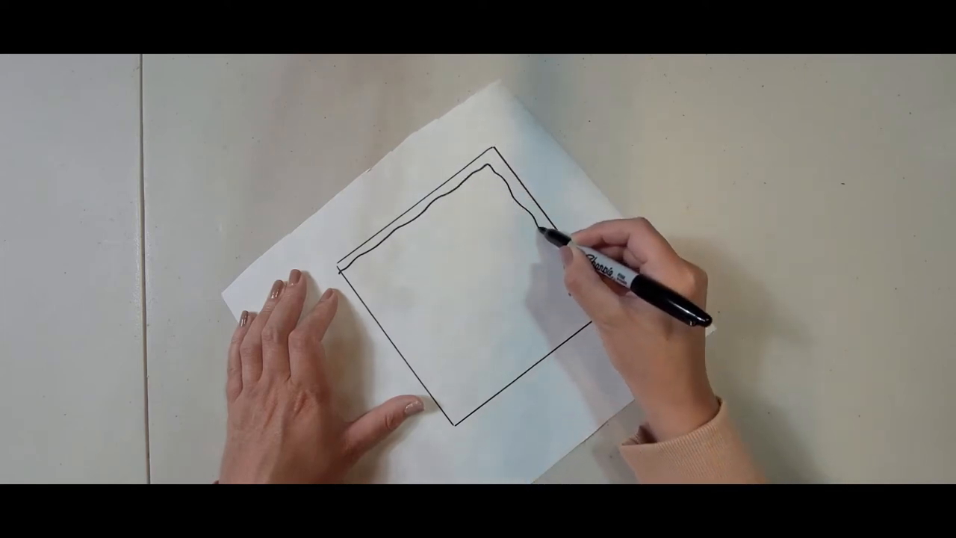